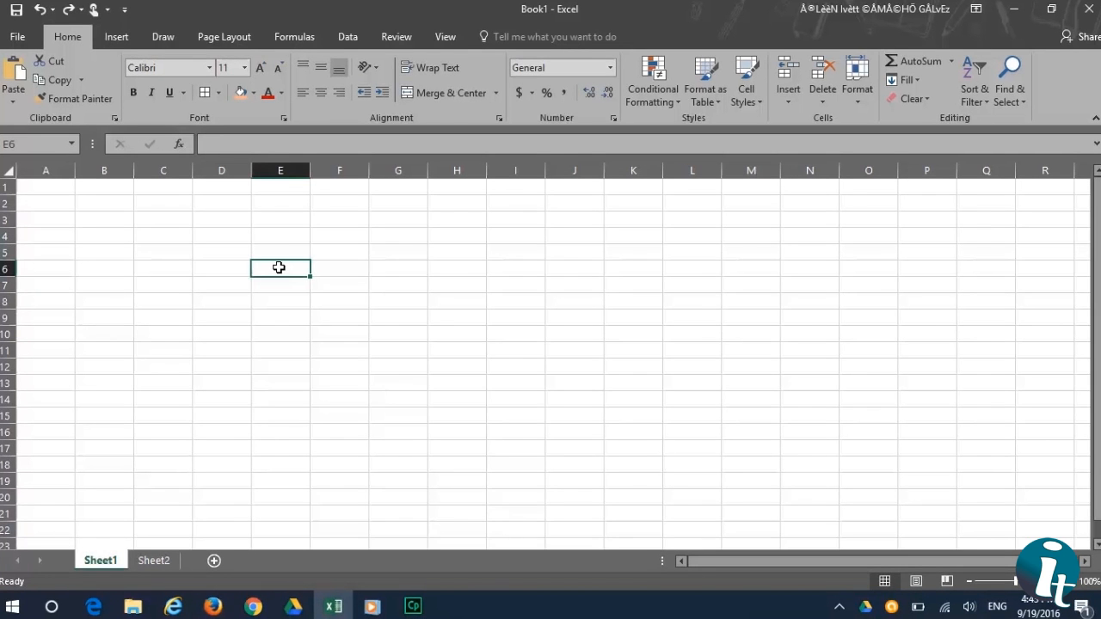
Enter the title '2016 MONTHLY EXPENSES' in E1 and widen column E to fit it
{"action": "left_click", "coordinate": [278, 186]}
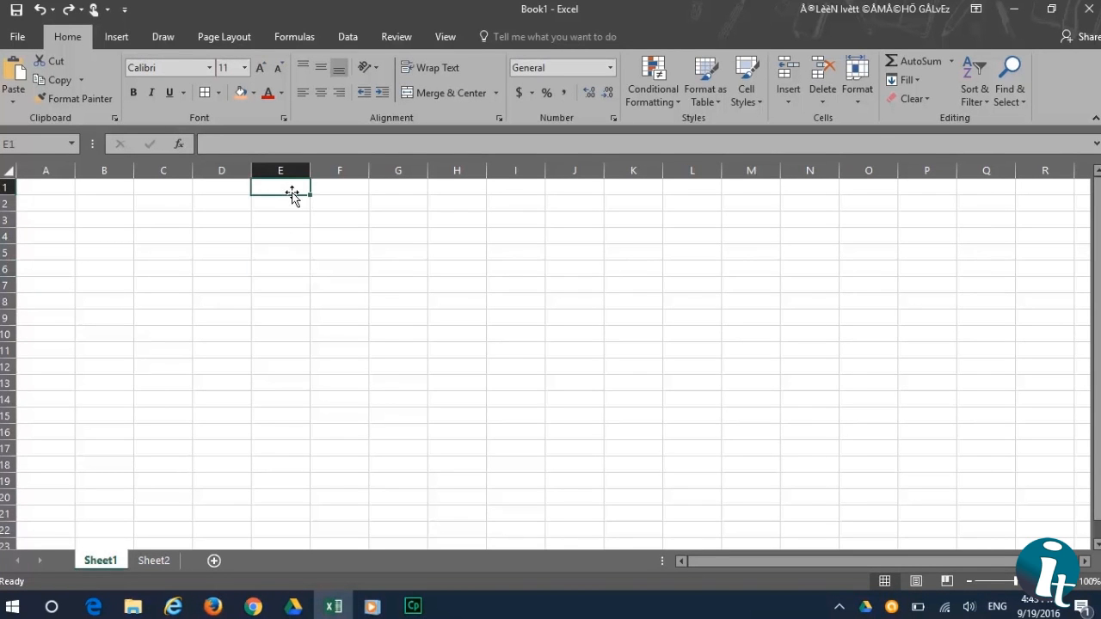
{"action": "type", "text": "2016 MONTHLY EXPEN"}
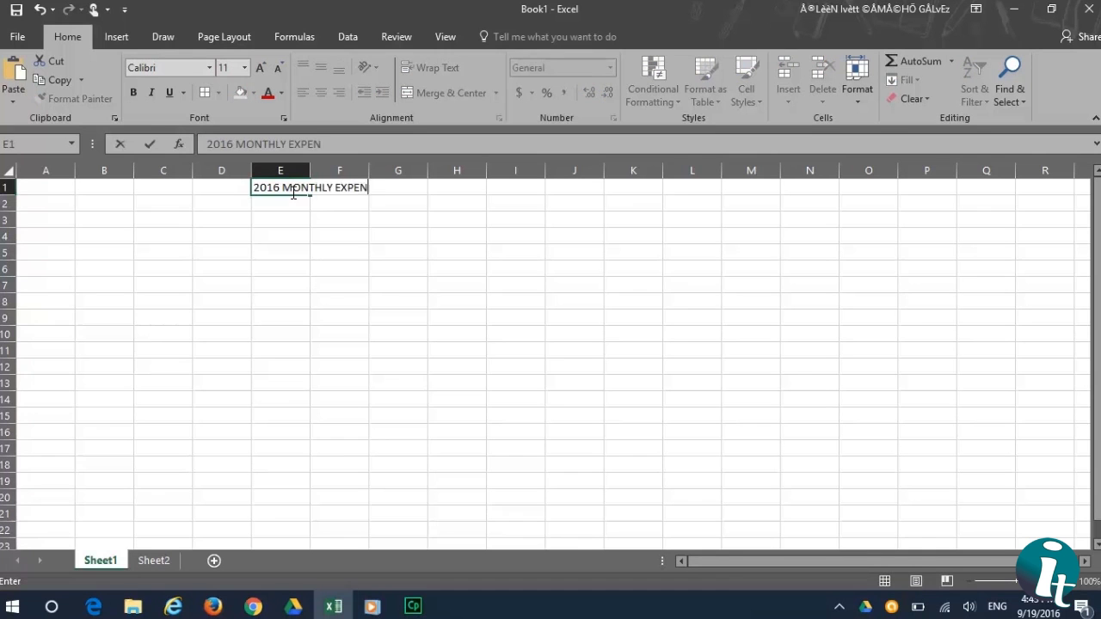
{"action": "key", "text": "Enter"}
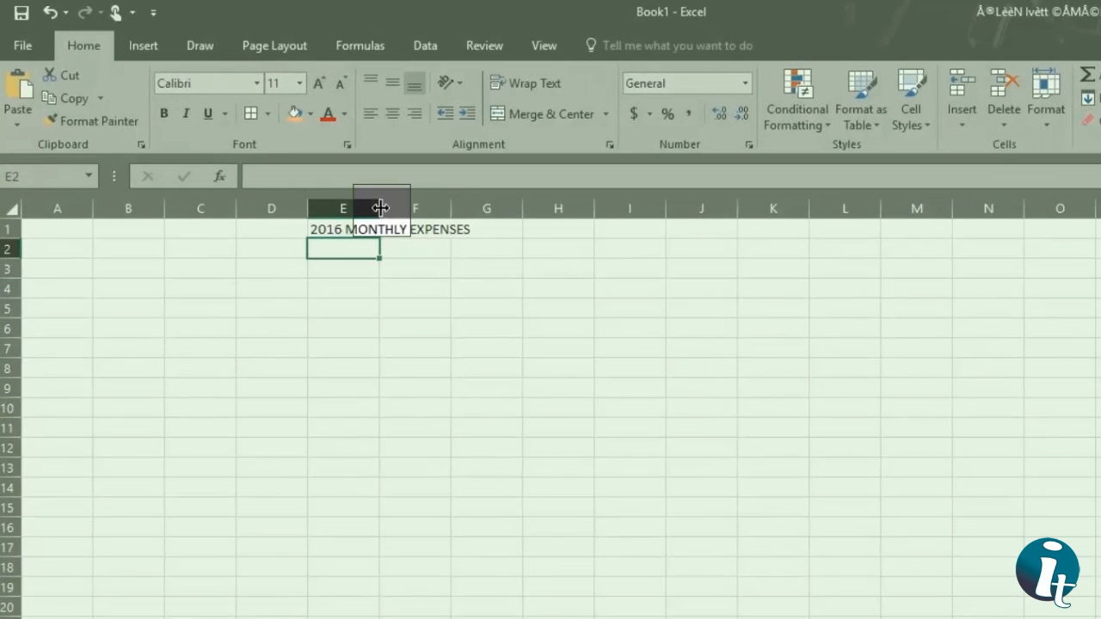
{"action": "left_click_drag", "start_coordinate": [380, 206], "coordinate": [478, 206]}
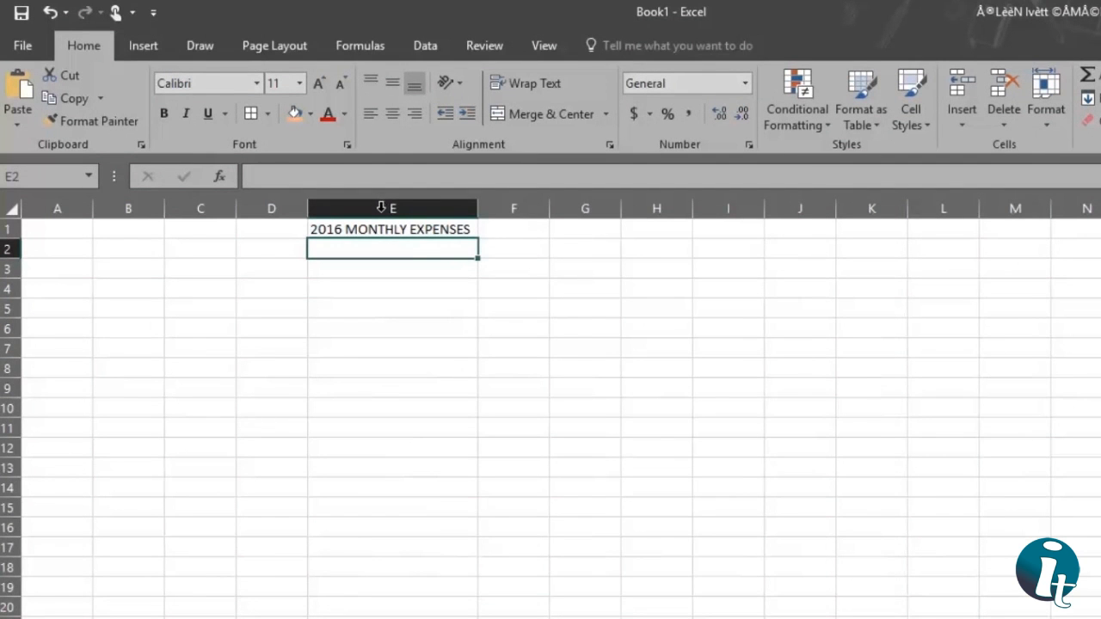
{"action": "left_click_drag", "start_coordinate": [478, 208], "coordinate": [454, 208]}
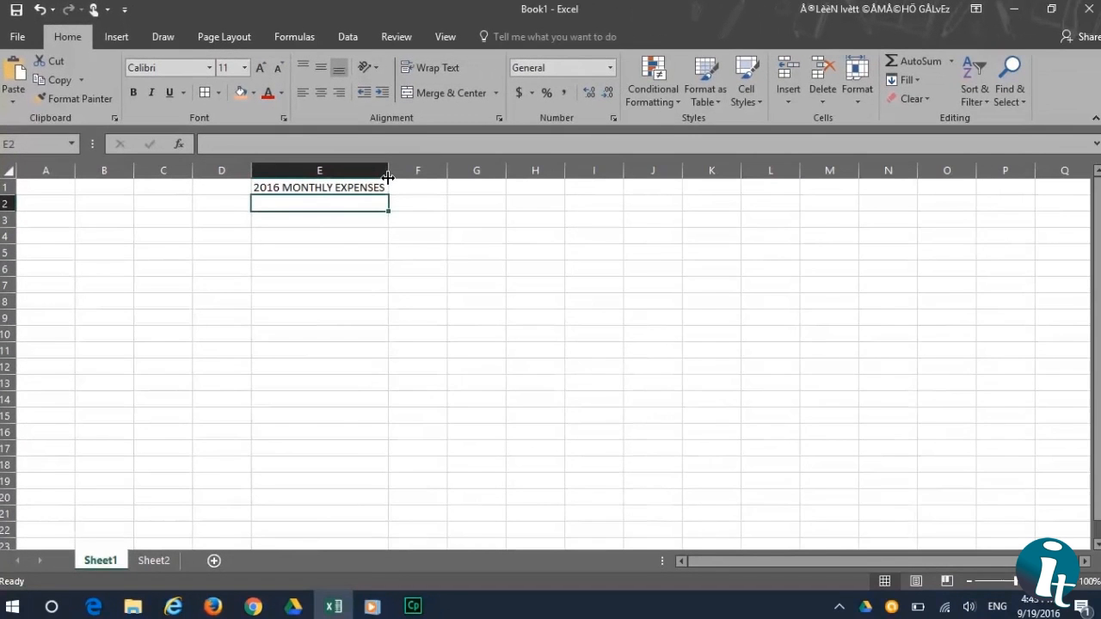
Enter 'KEEP ADDING CONCEPTS AS WE GO' in A1 and wrap it onto several lines
{"action": "type", "text": "KEEP A"}
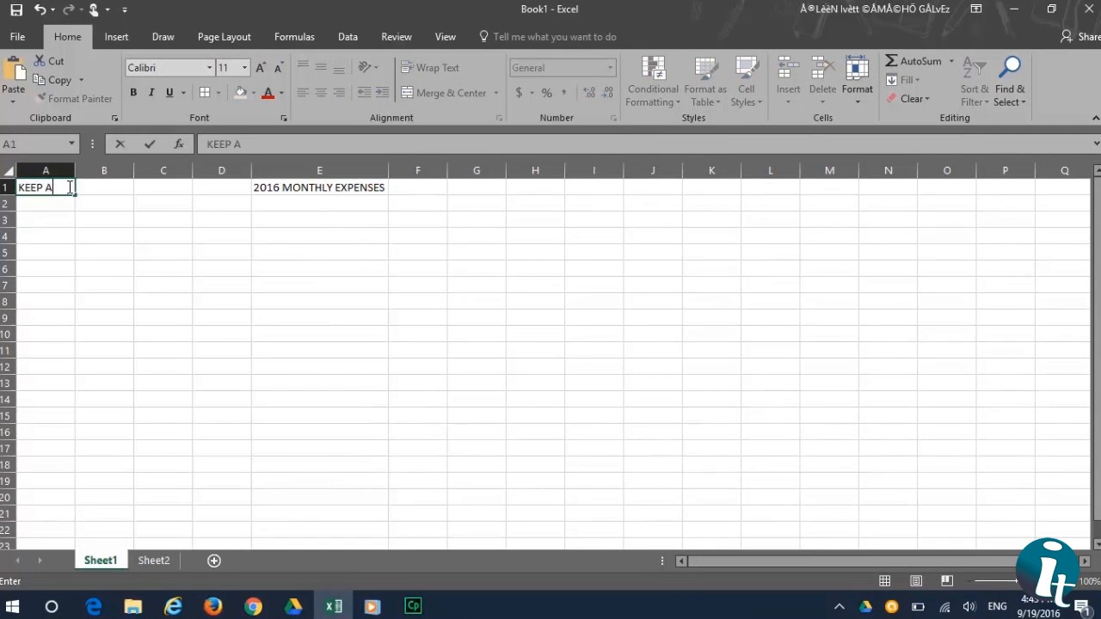
{"action": "key", "text": "enter"}
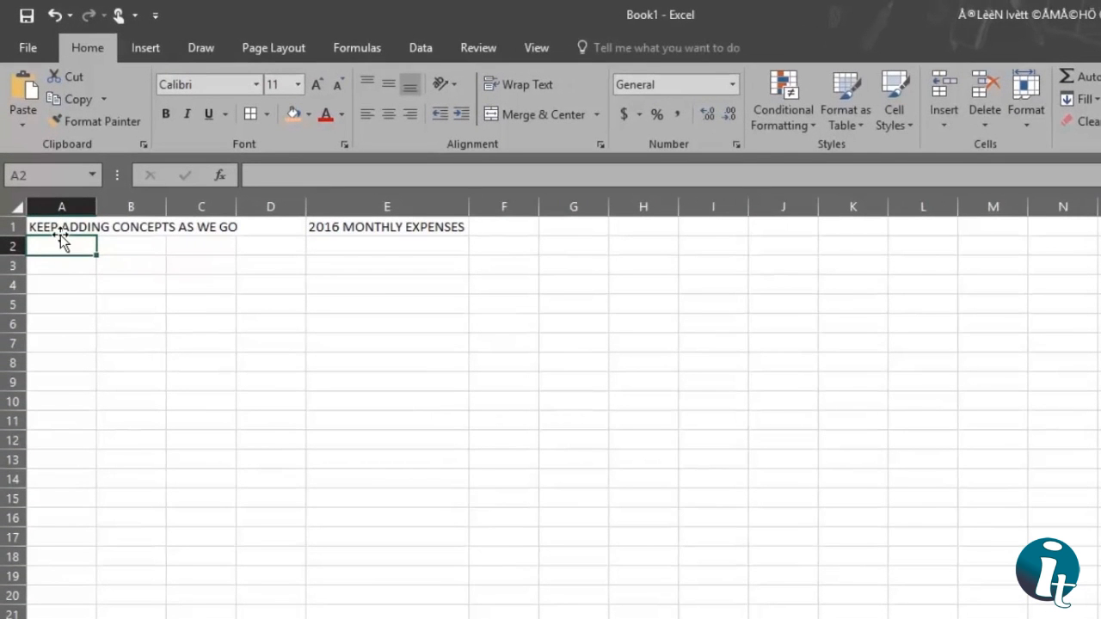
{"action": "left_click", "coordinate": [62, 227]}
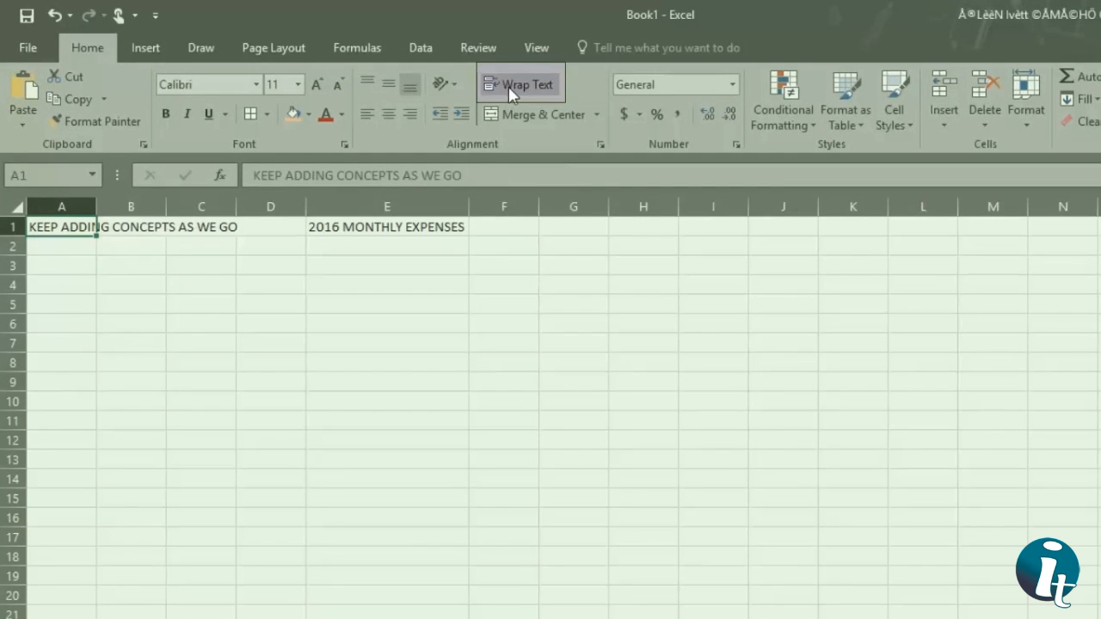
{"action": "left_click", "coordinate": [520, 83]}
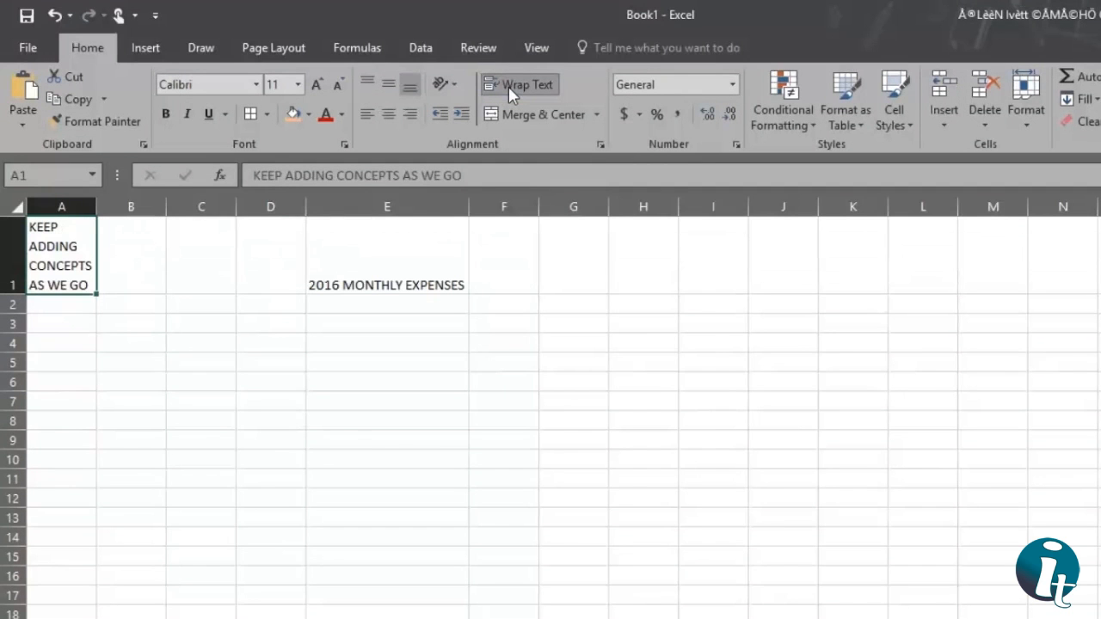
{"action": "left_click", "coordinate": [385, 206]}
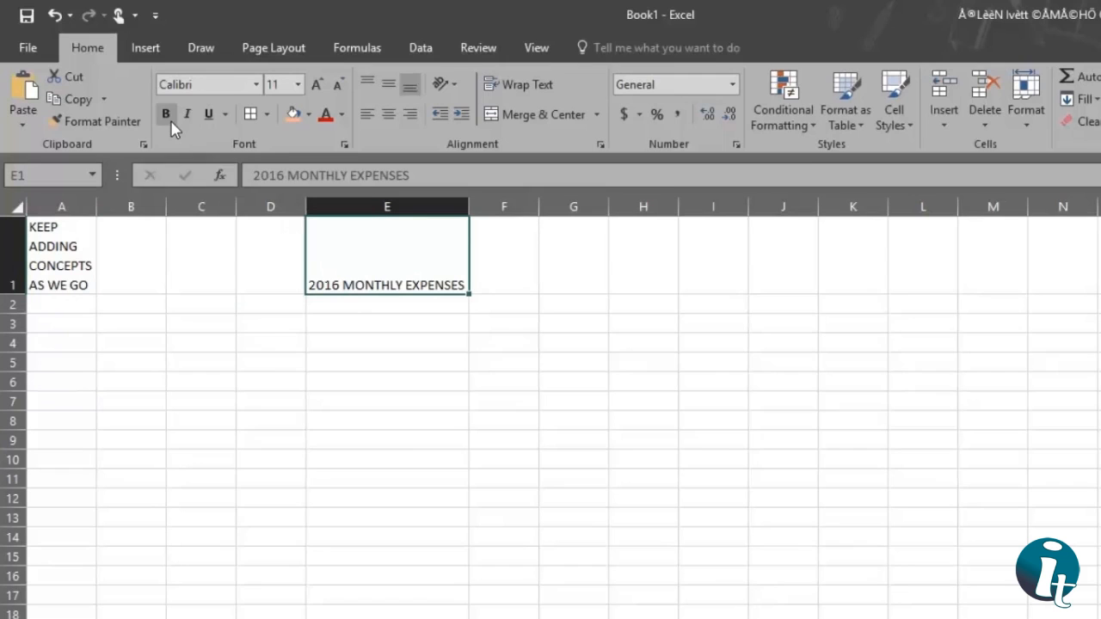
Make the E1 title bold, underlined and font size 20
{"action": "left_click", "coordinate": [186, 114]}
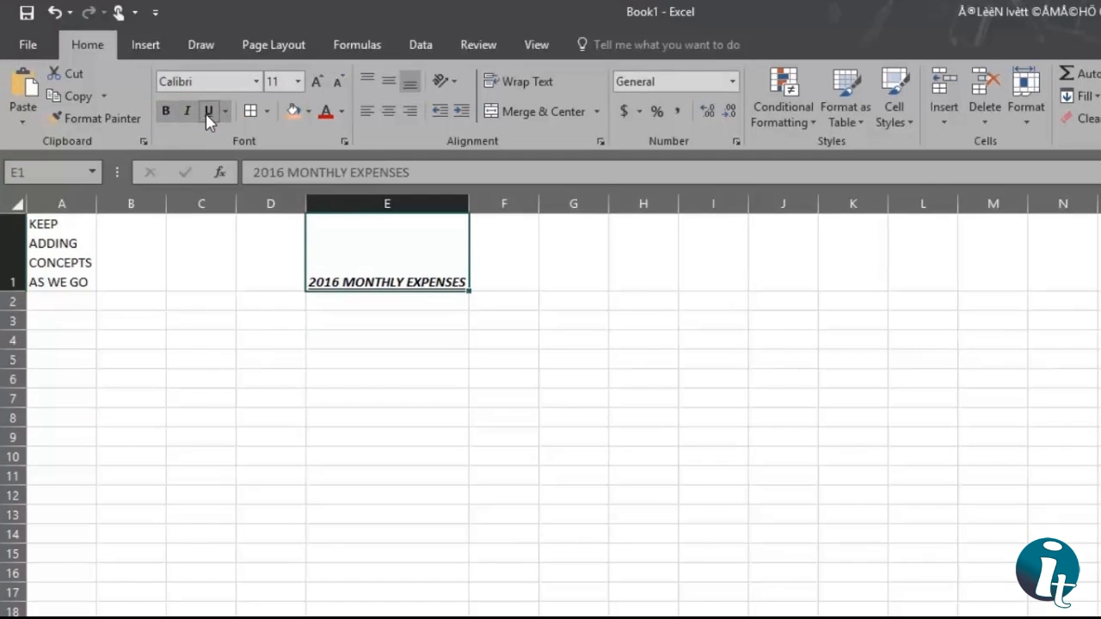
{"action": "left_click", "coordinate": [254, 81]}
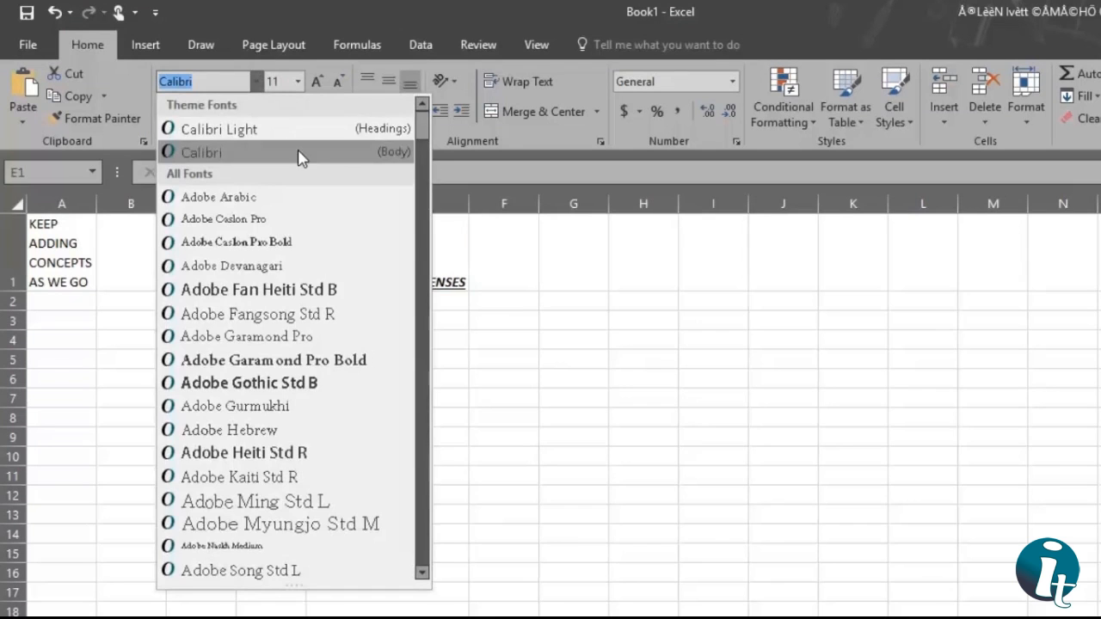
{"action": "left_click", "coordinate": [296, 81]}
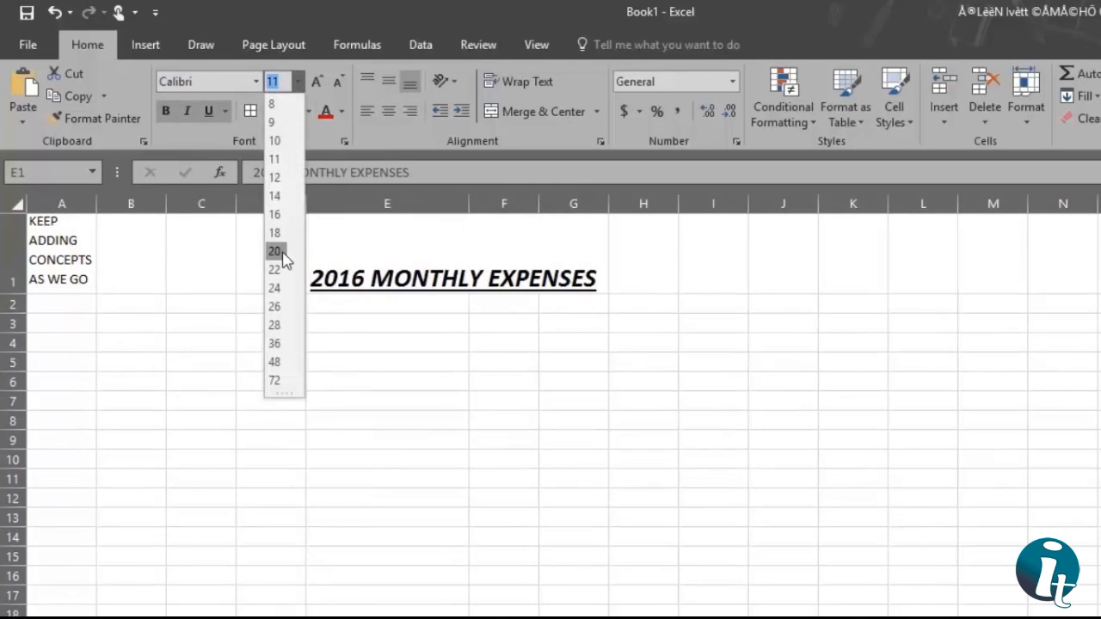
{"action": "left_click", "coordinate": [339, 110]}
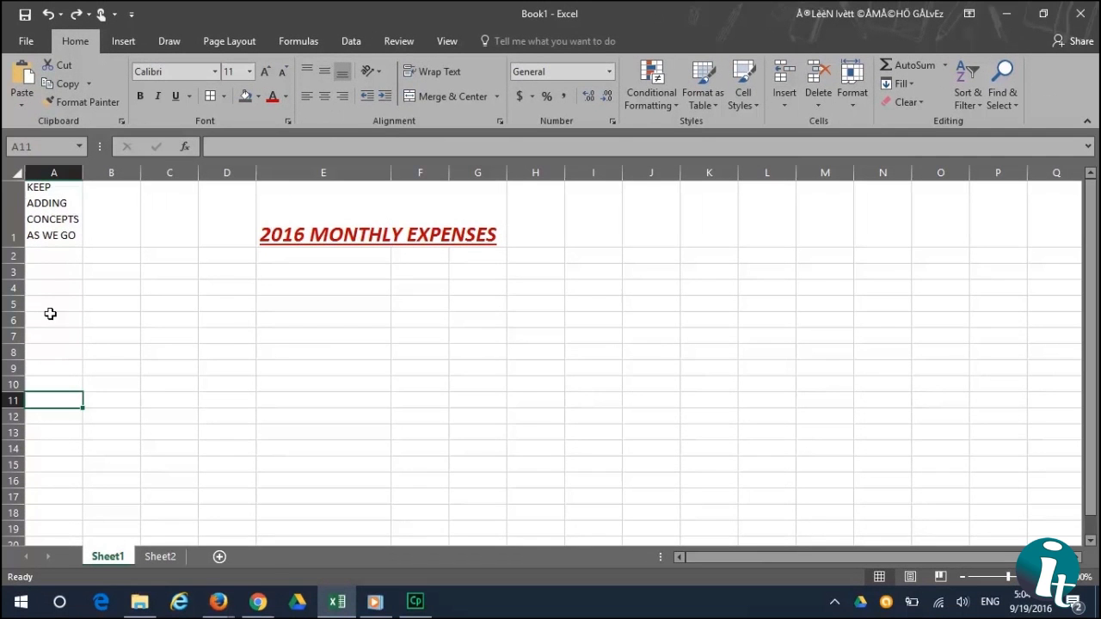
Enter headers MONTHS, PHONE, WATER, ELECTRICITY in row 4, months below, and a TOTAL: row
{"action": "type", "text": "MO"}
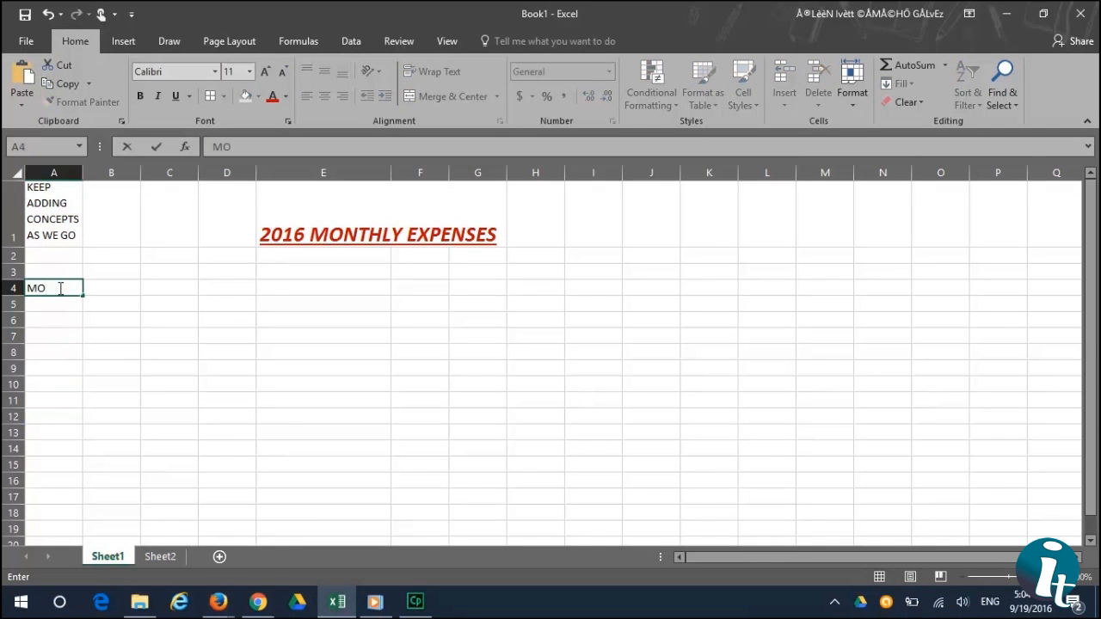
{"action": "type", "text": "PHONE"}
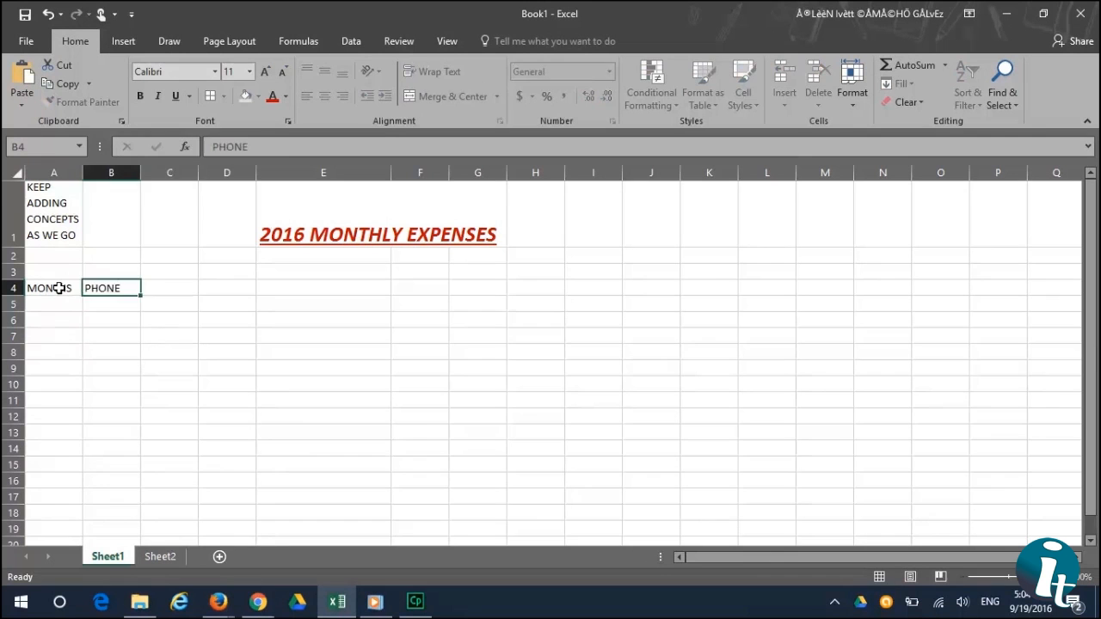
{"action": "type", "text": "ELECTRICITY"}
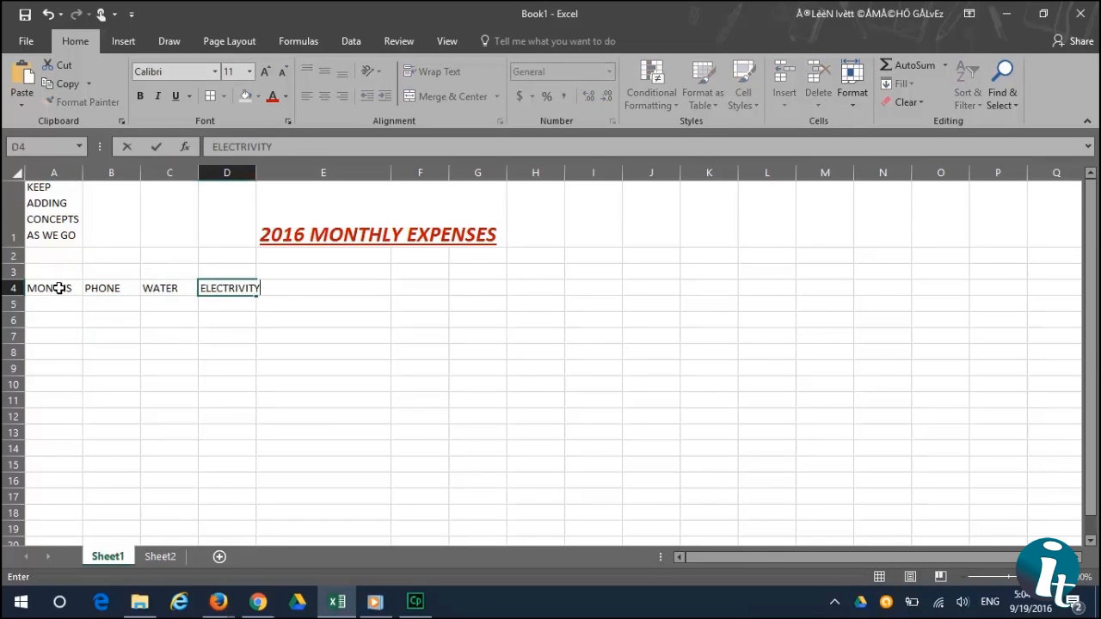
{"action": "type", "text": "JAN"}
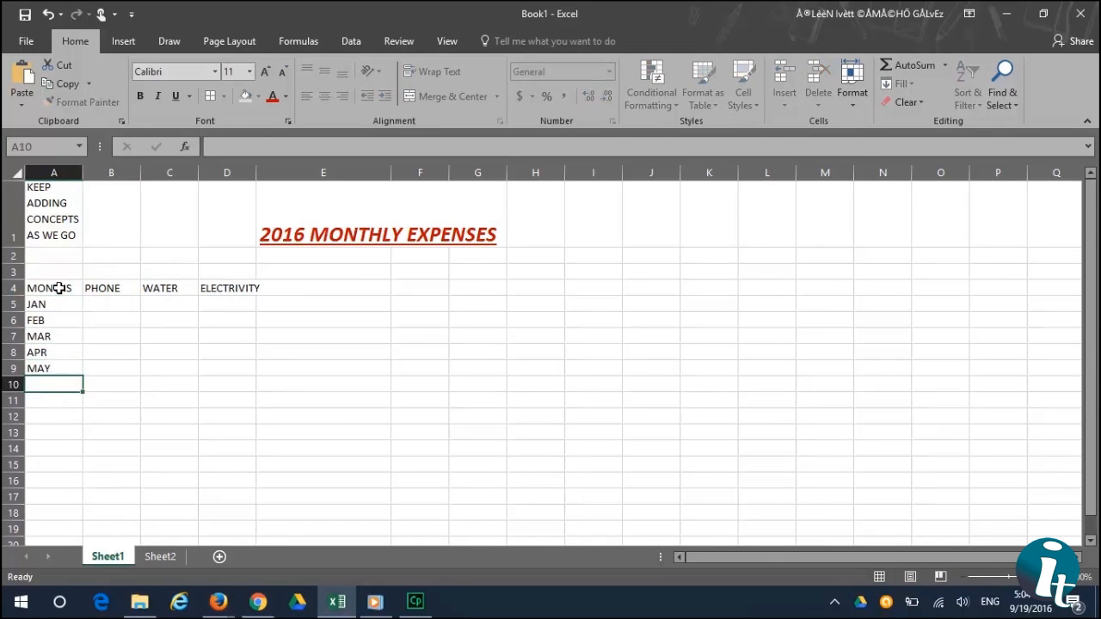
{"action": "type", "text": "TOTAL:"}
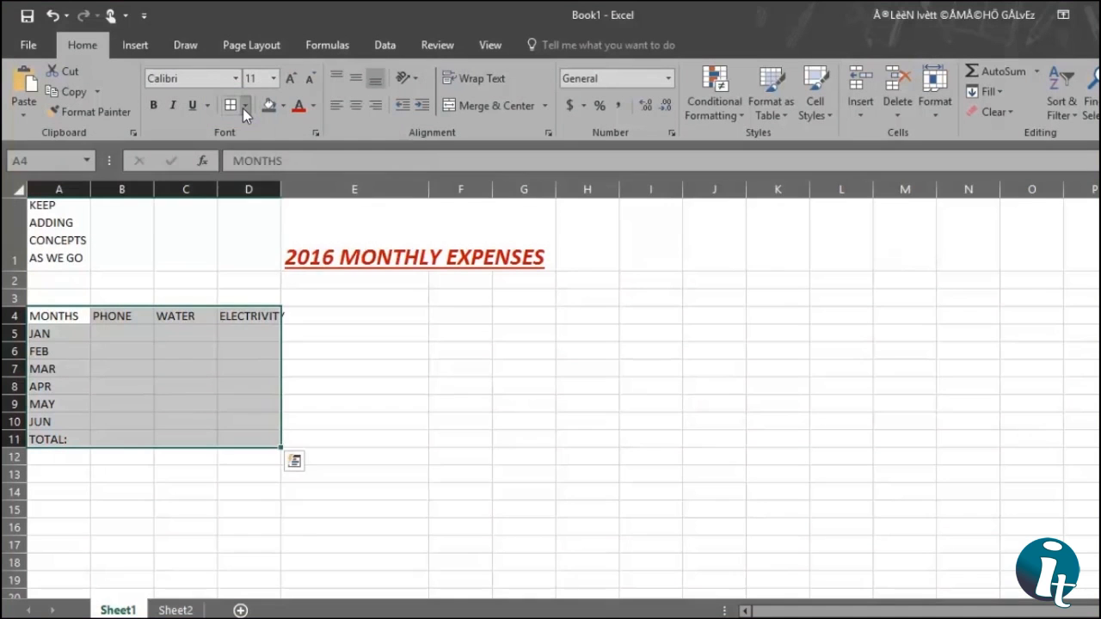
Apply All Borders to the table A4:D11 and shade its cells with fill colour
{"action": "left_click", "coordinate": [229, 105]}
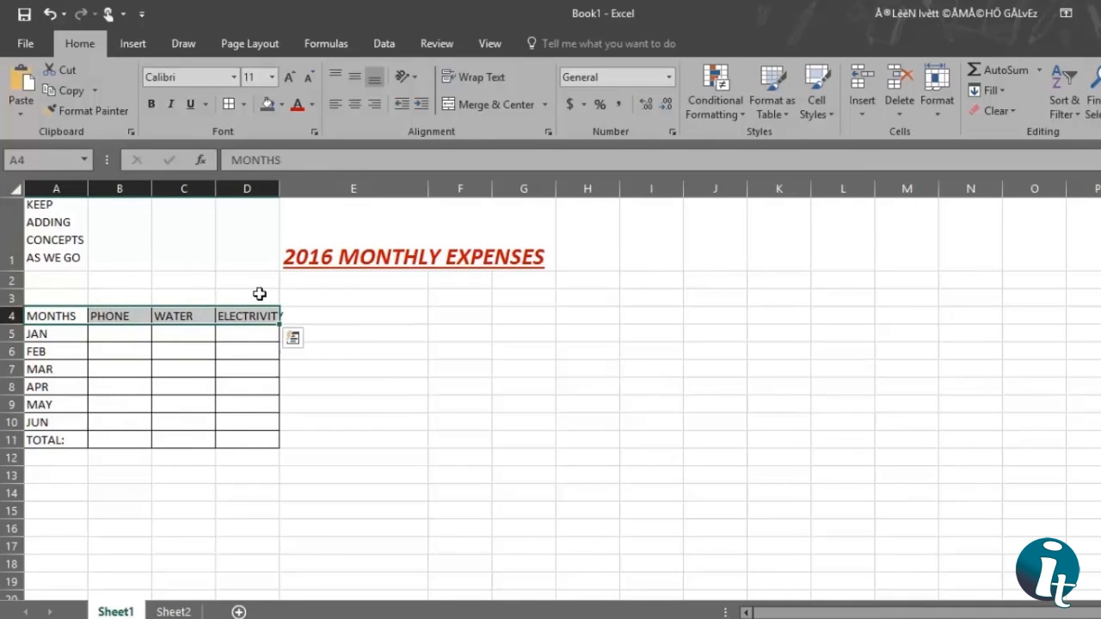
{"action": "mouse_move", "coordinate": [355, 103]}
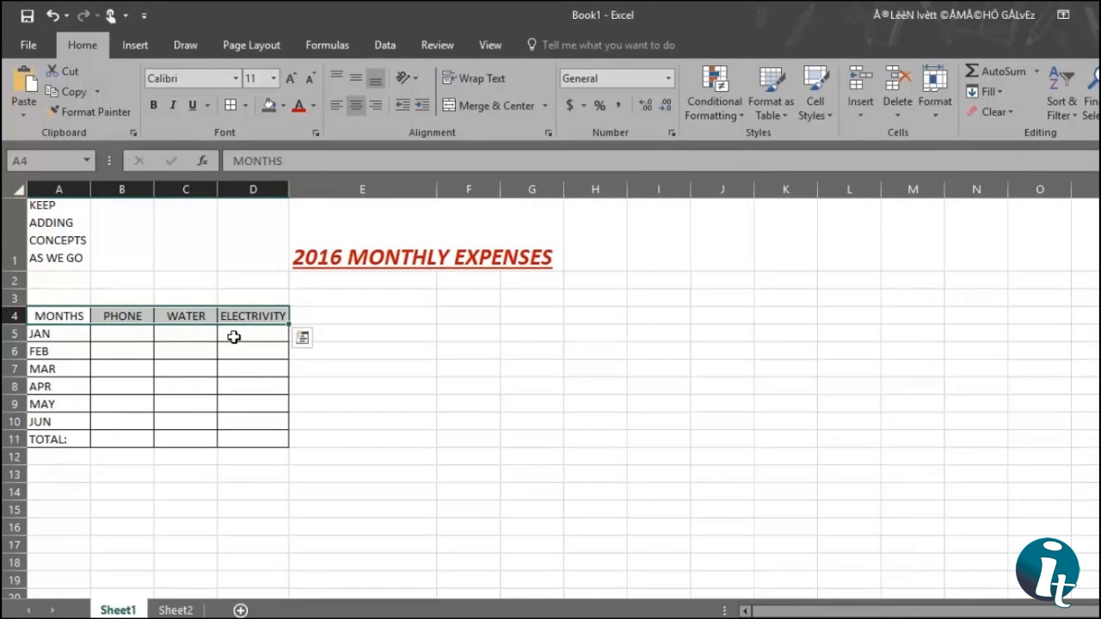
{"action": "left_click", "coordinate": [284, 105]}
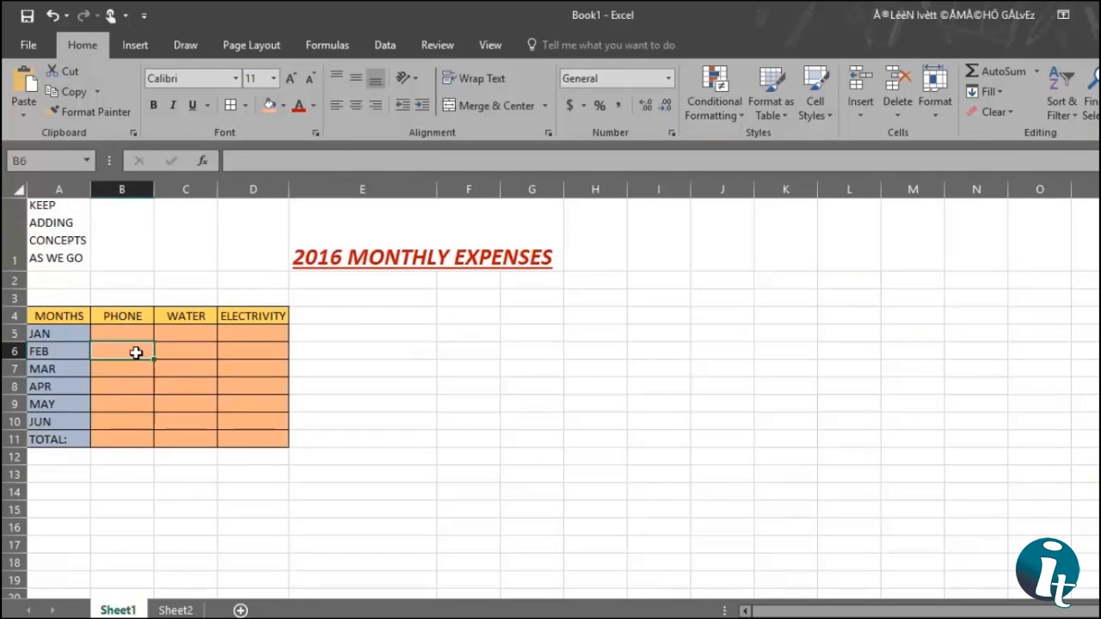
Enter January's expenses: 100 phone, 57 water, 95 electricity in B5:D5
{"action": "type", "text": "10"}
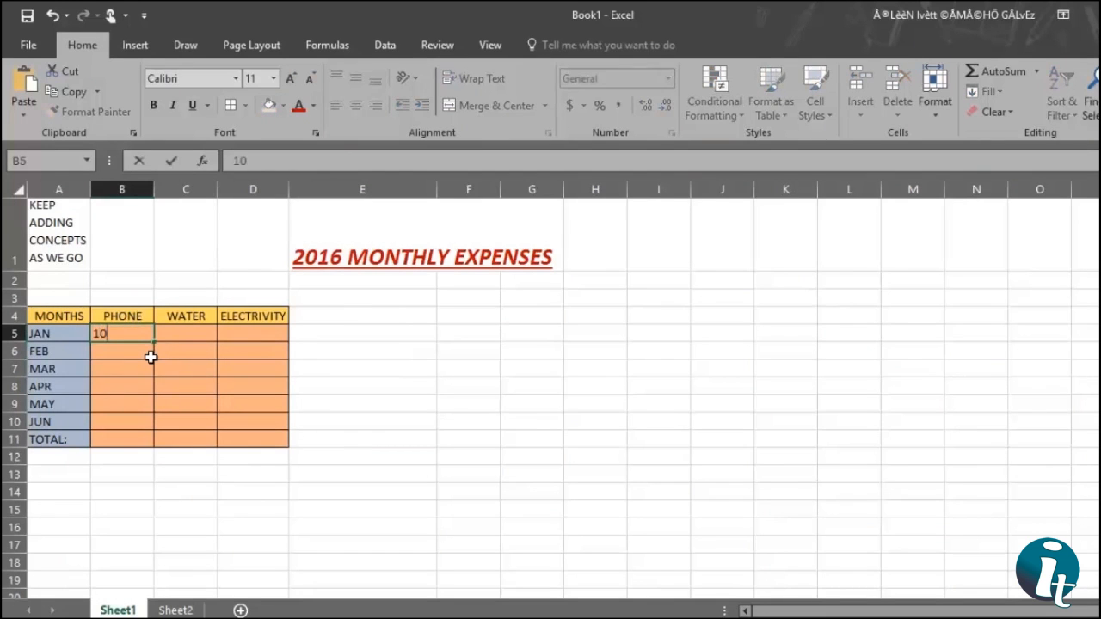
{"action": "type", "text": "57"}
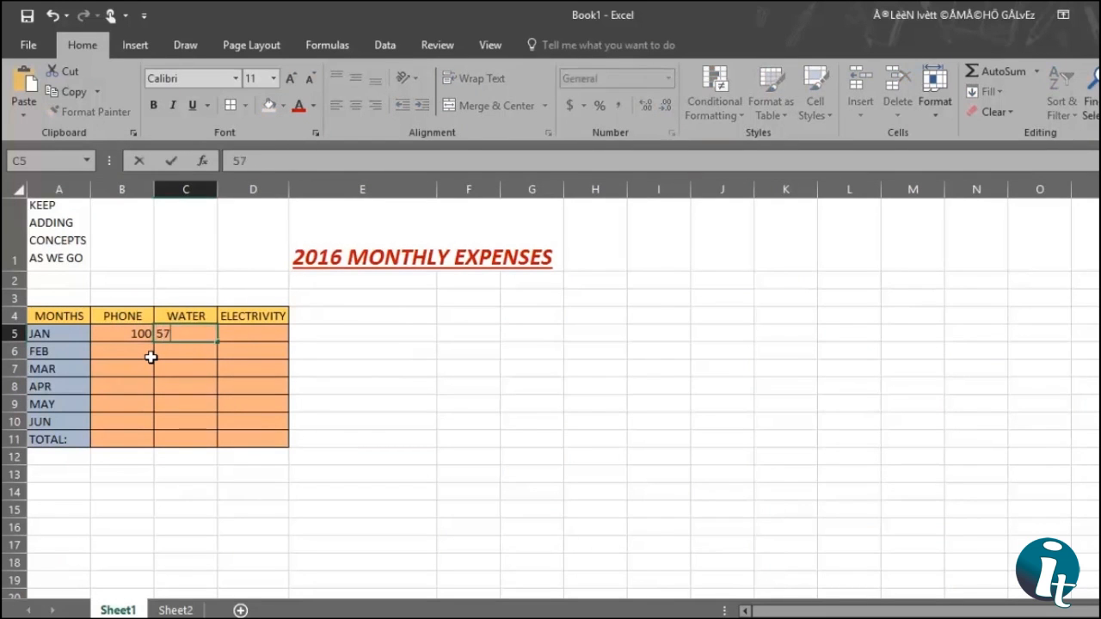
{"action": "type", "text": "95"}
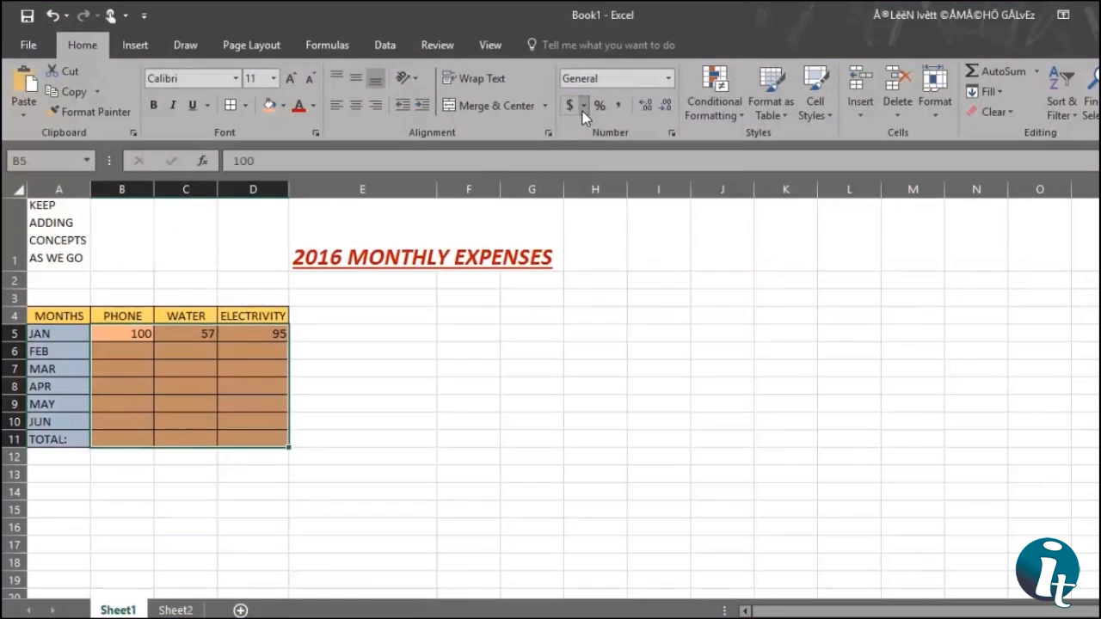
Format the expense amounts B5:D11 as $ English (United States) accounting
{"action": "left_click", "coordinate": [581, 105]}
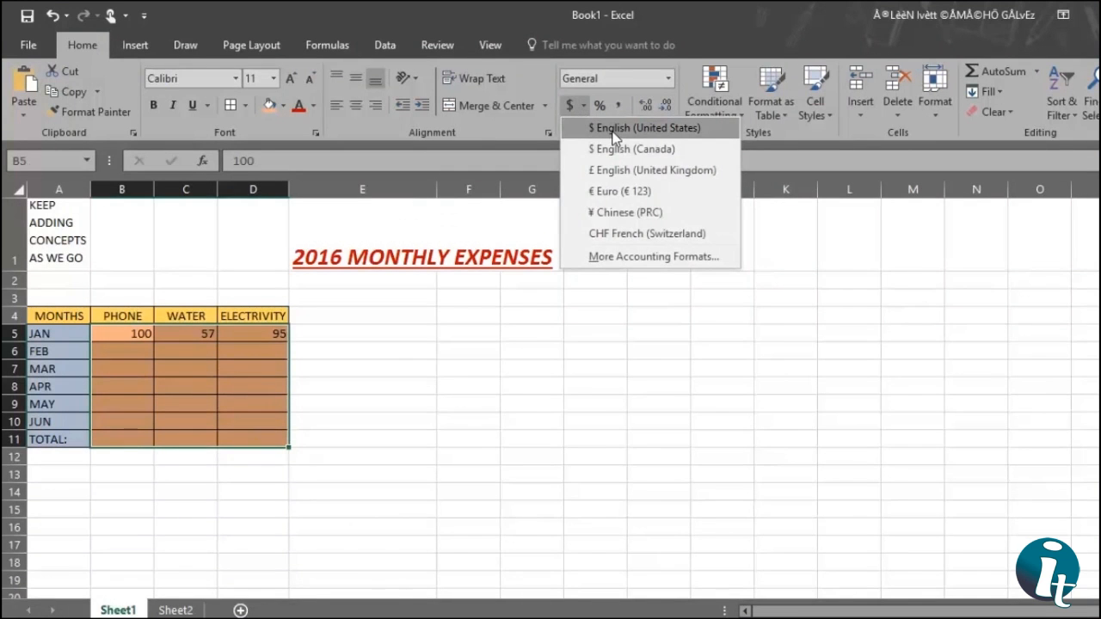
{"action": "left_click", "coordinate": [647, 127]}
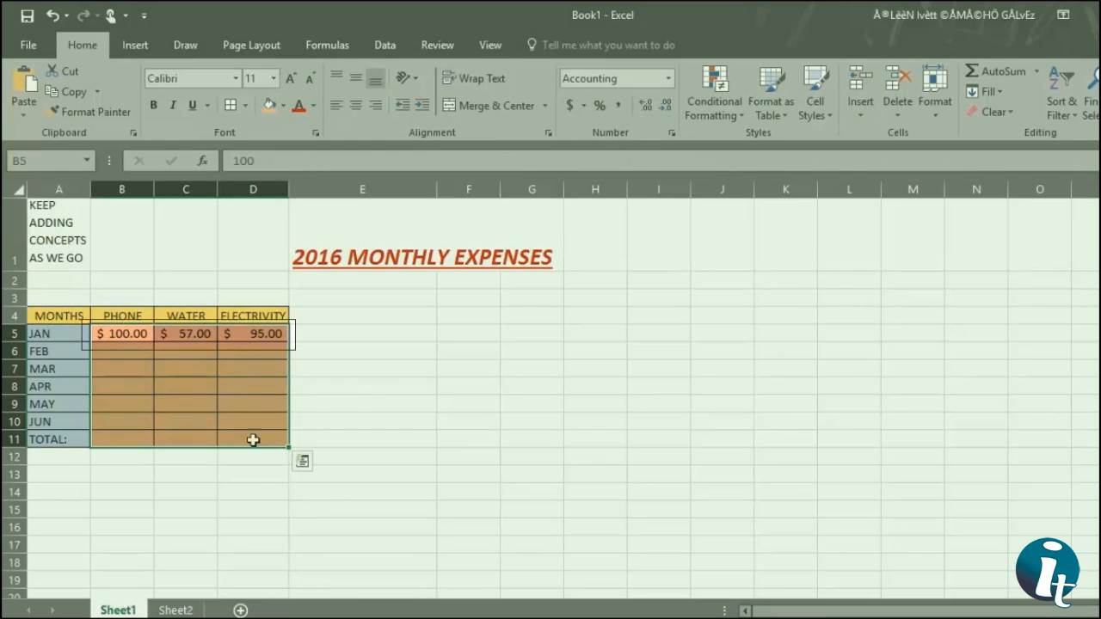